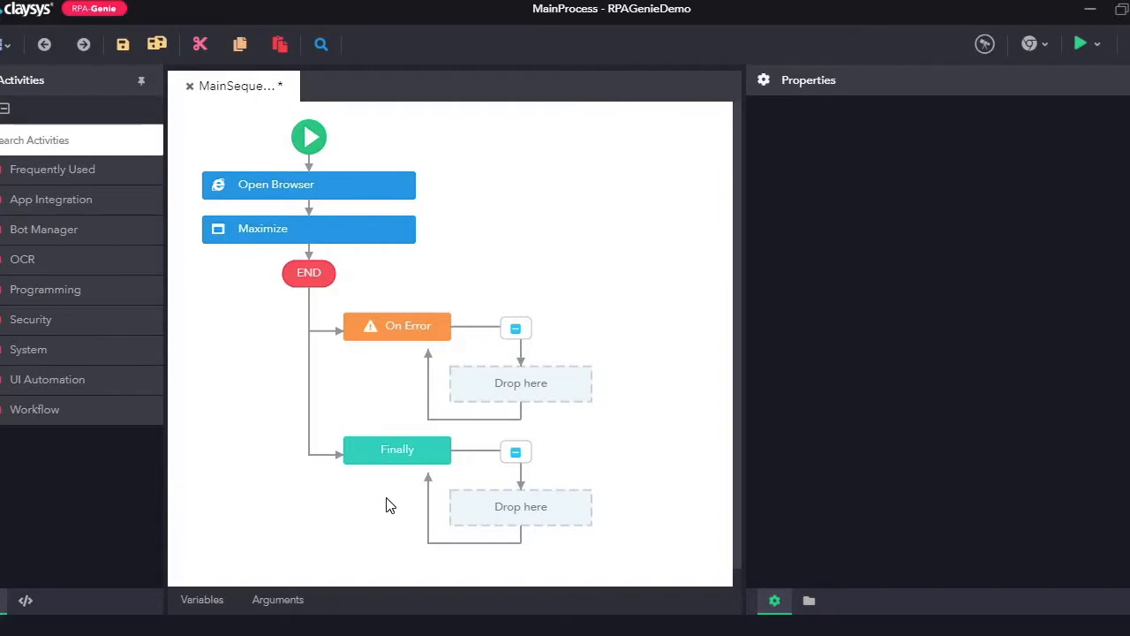
pyautogui.moveTo(399, 498)
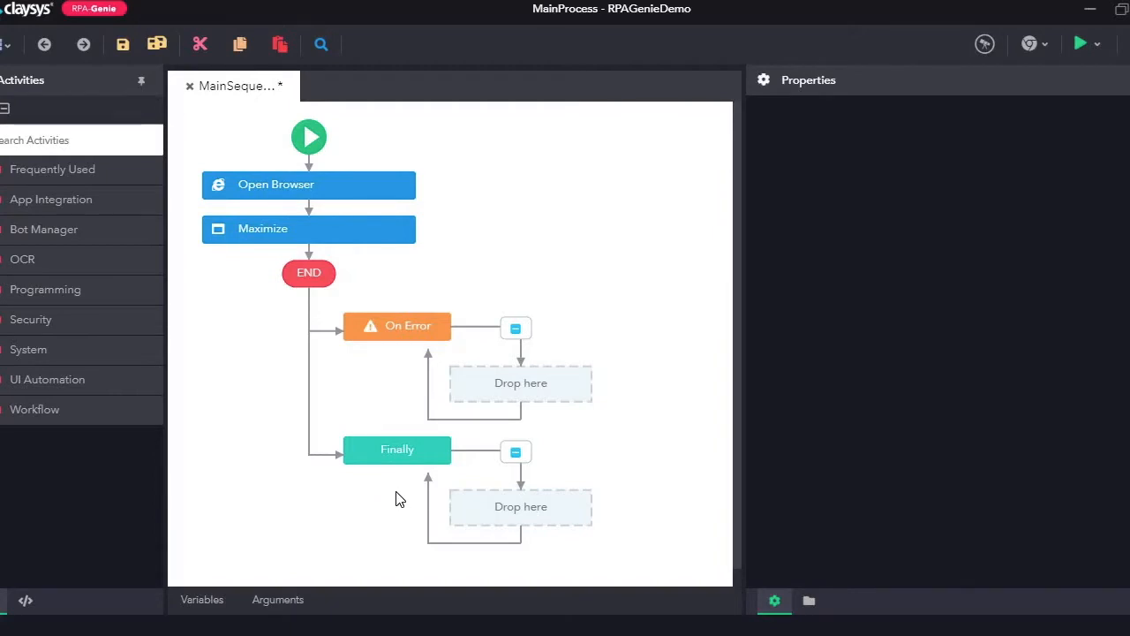
pyautogui.moveTo(688, 205)
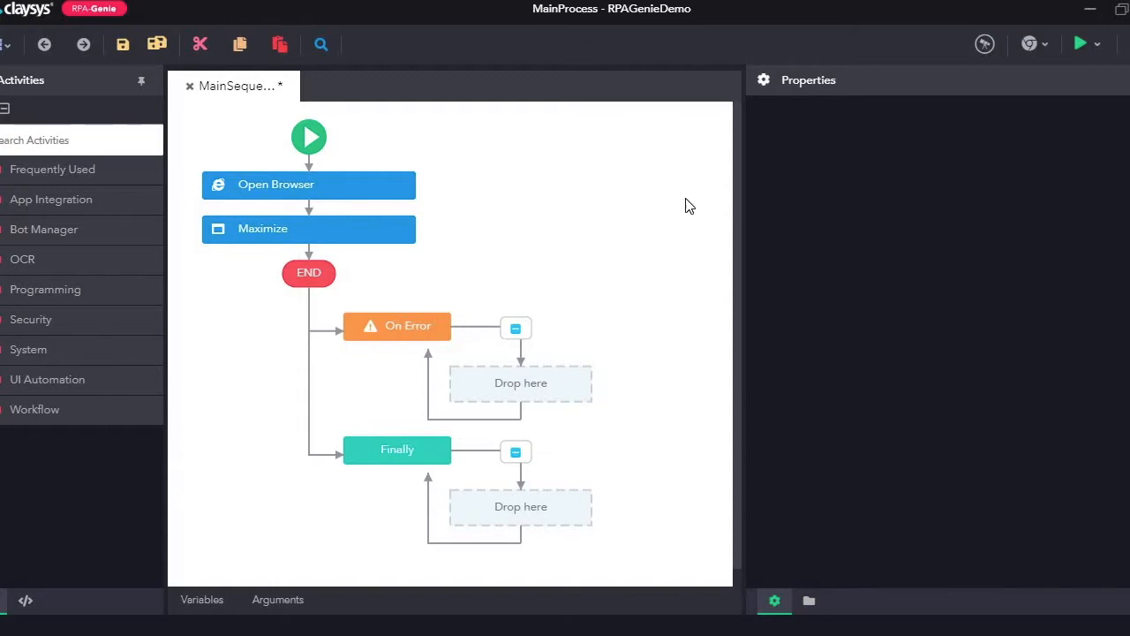
pyautogui.moveTo(1027, 50)
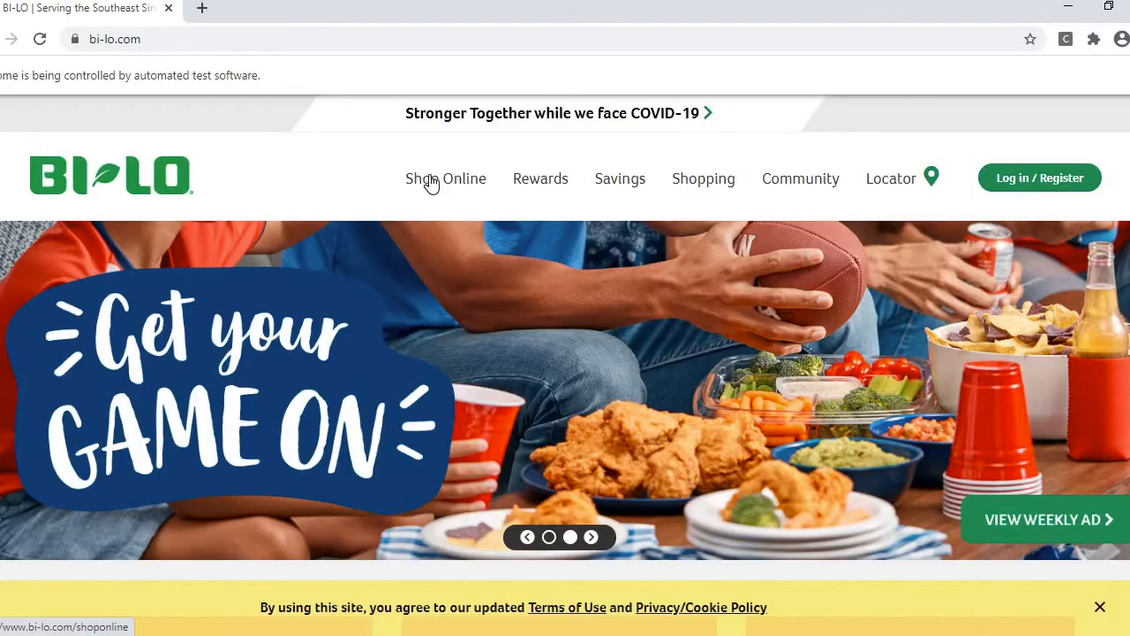
# Scroll to Popular Coupons and page the carousel forward once, then back.
pyautogui.scroll(-3)
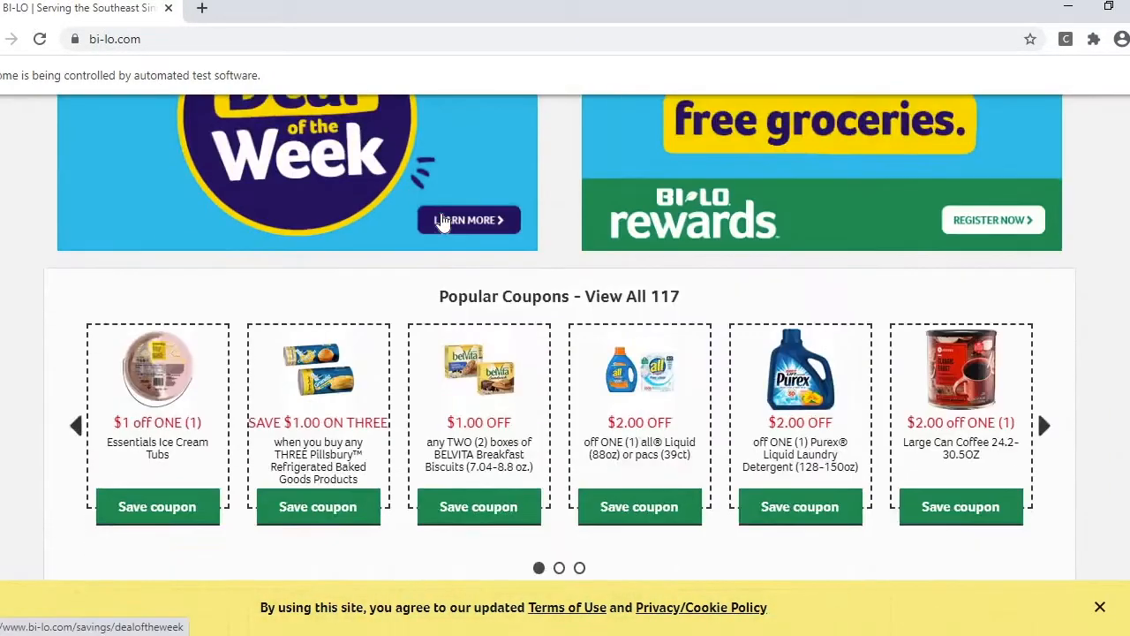
pyautogui.scroll(-3)
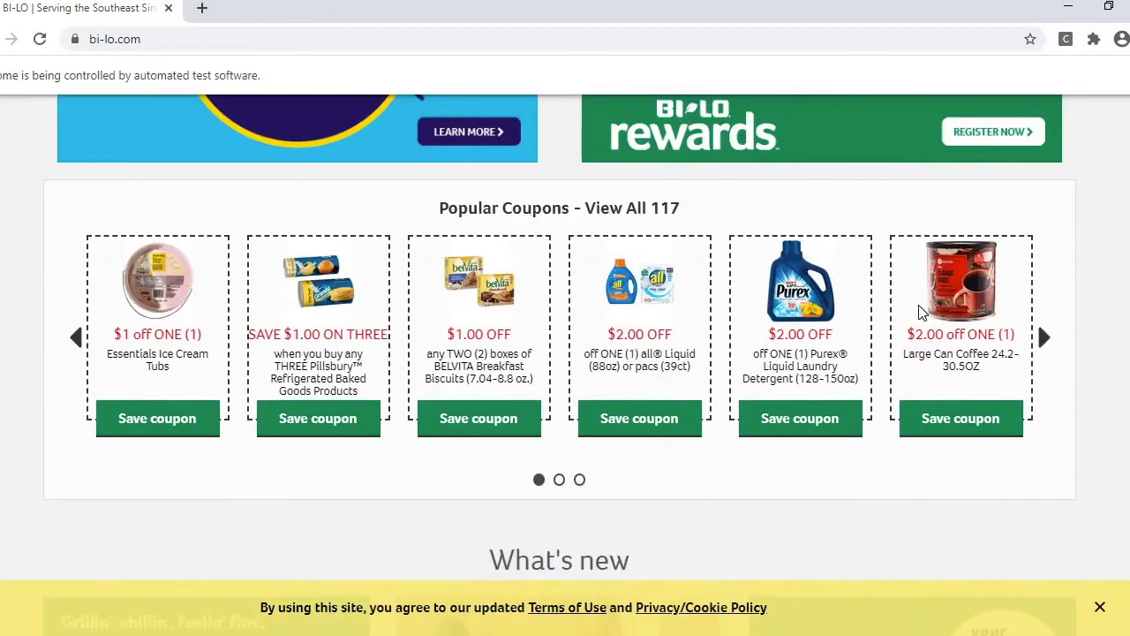
pyautogui.moveTo(1028, 371)
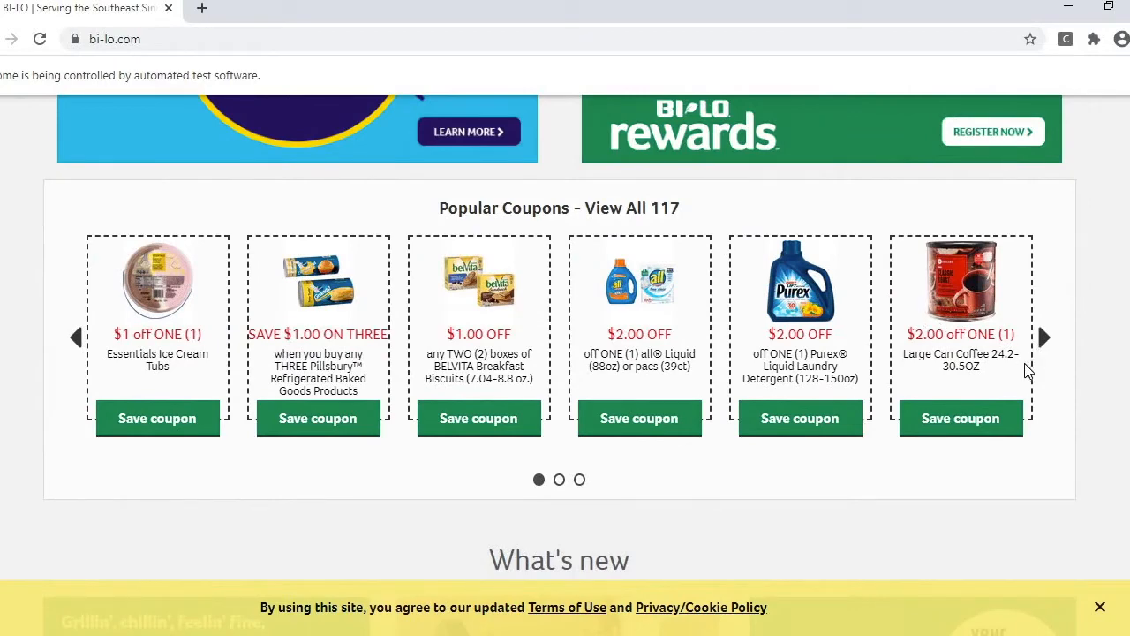
pyautogui.click(1044, 336)
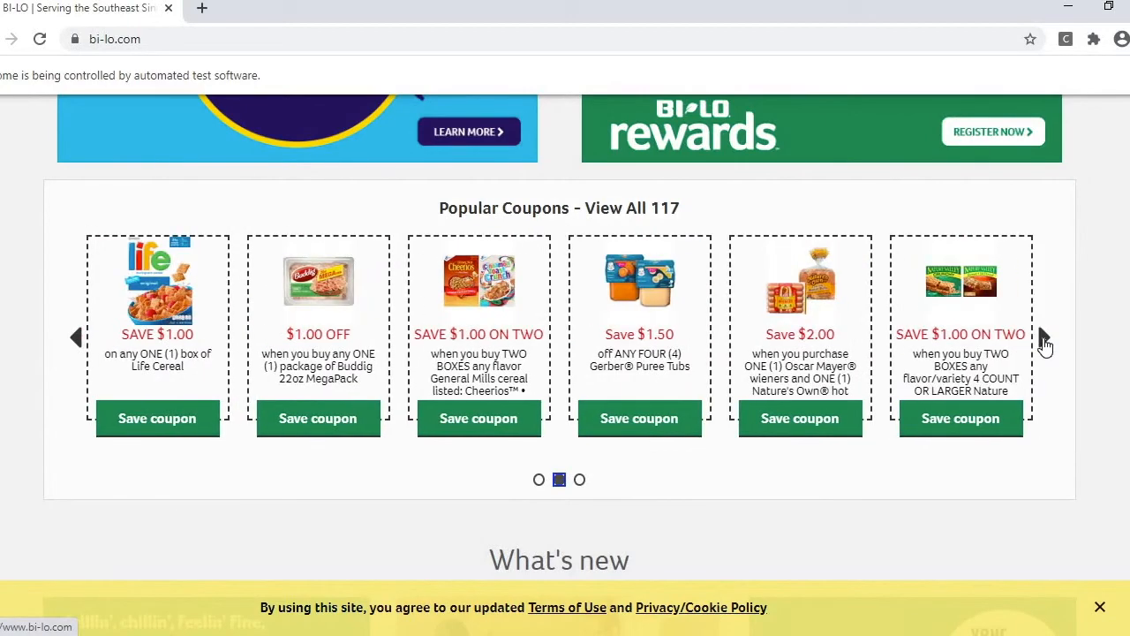
pyautogui.moveTo(77, 339)
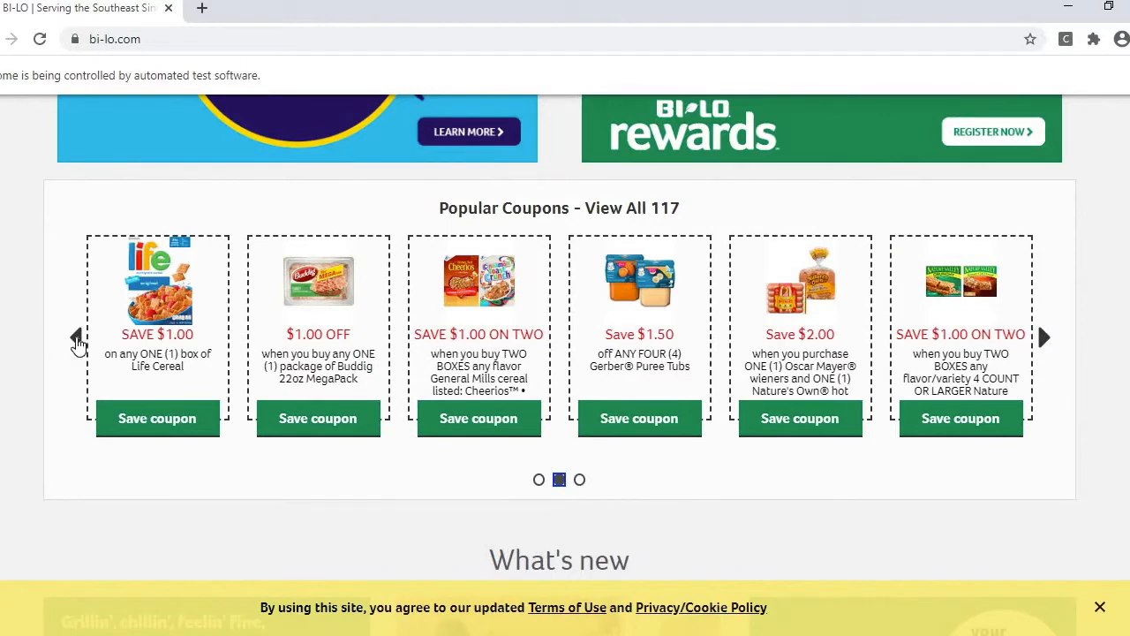
pyautogui.click(77, 336)
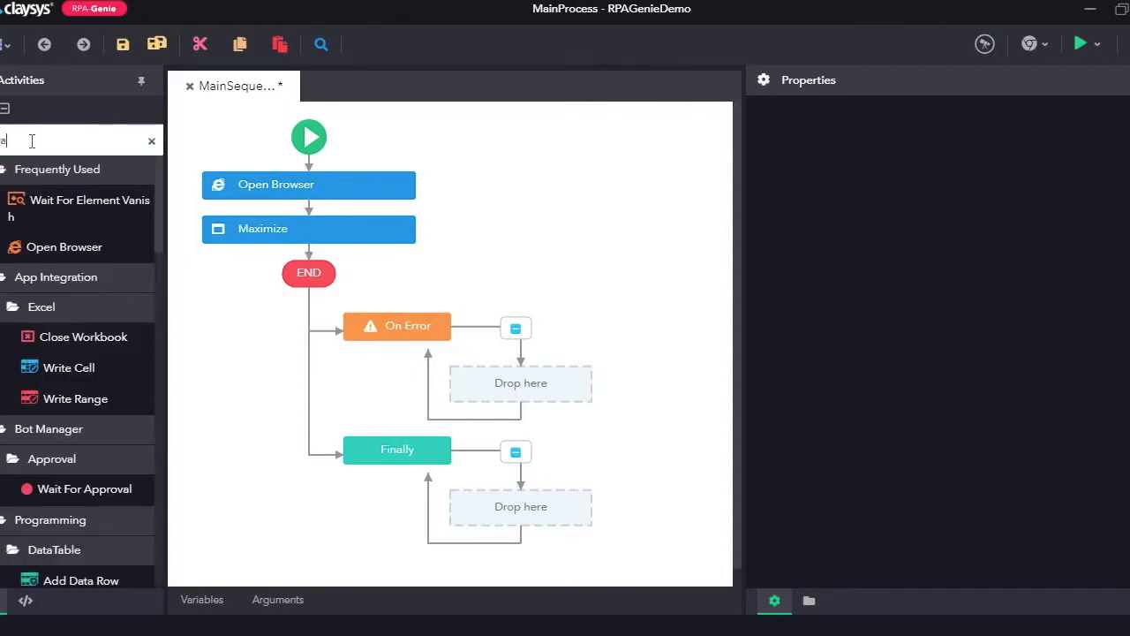
# Find Wait For Element Vanish via the activity search and drop it onto the flowchart.
pyautogui.write('i')
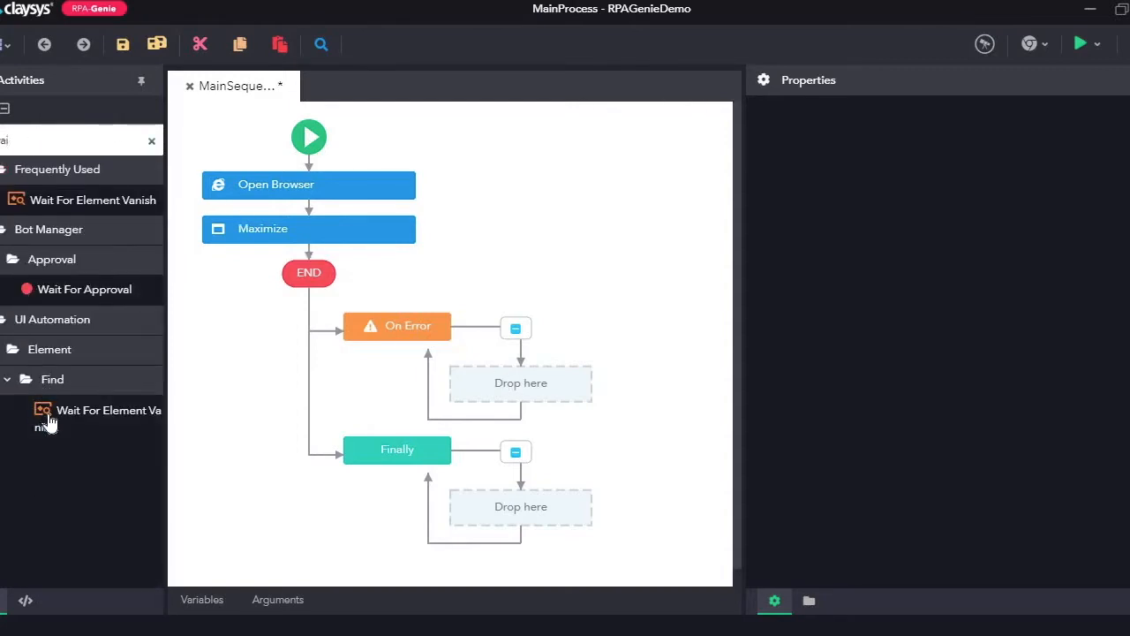
pyautogui.moveTo(85, 417); pyautogui.dragTo(318, 230)
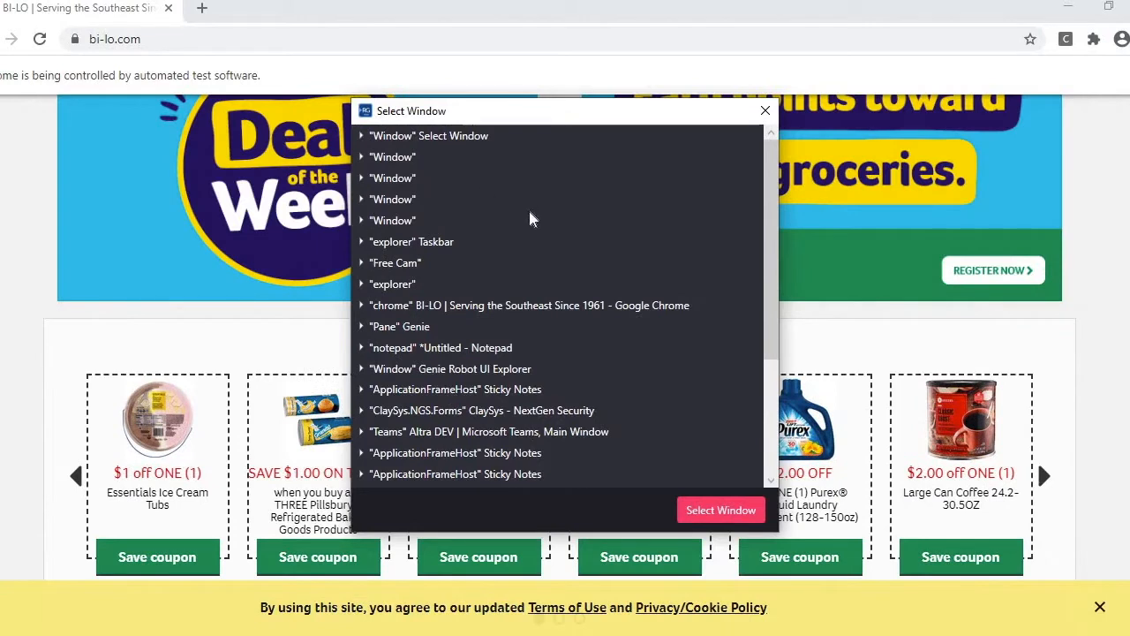
# Pick the "chrome" BI-LO entry in Select Window and confirm it.
pyautogui.click(530, 304)
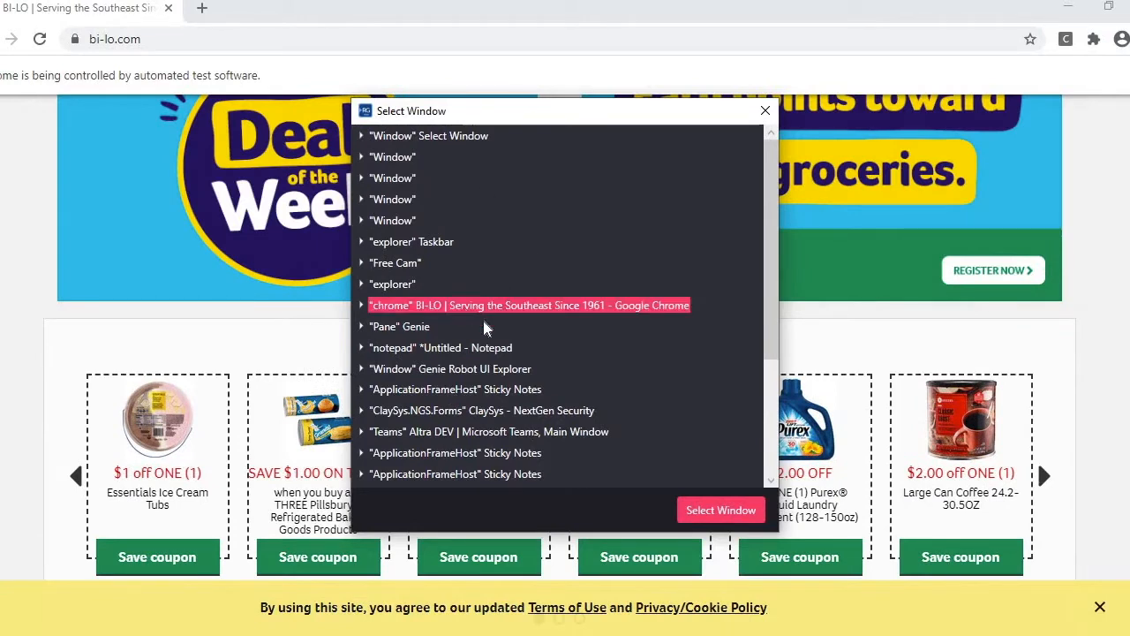
pyautogui.moveTo(721, 508)
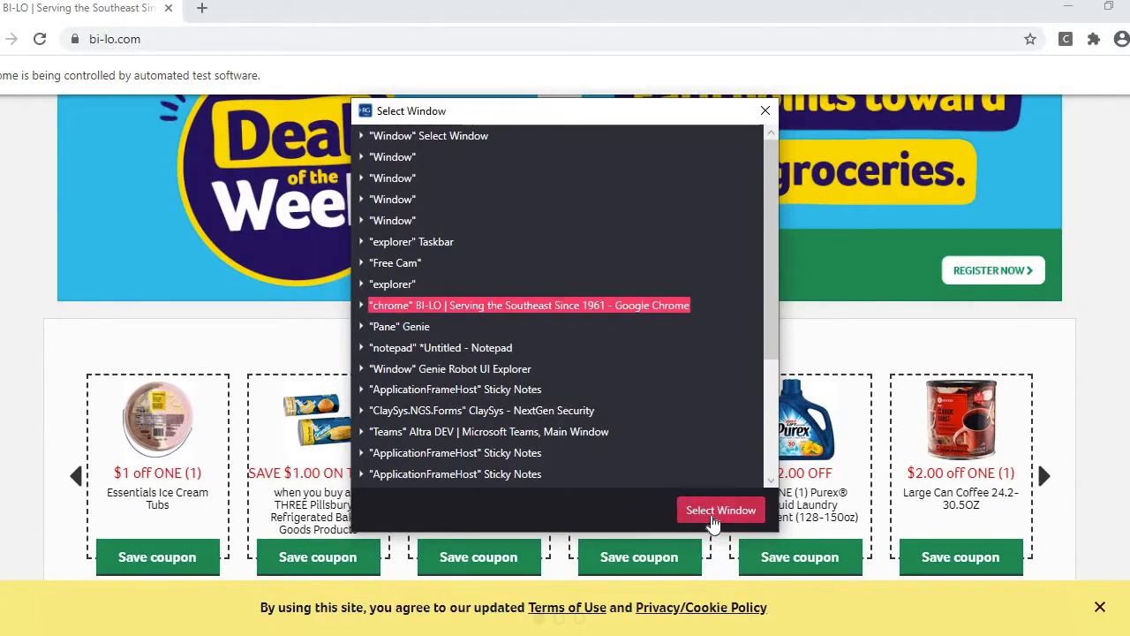
pyautogui.click(720, 508)
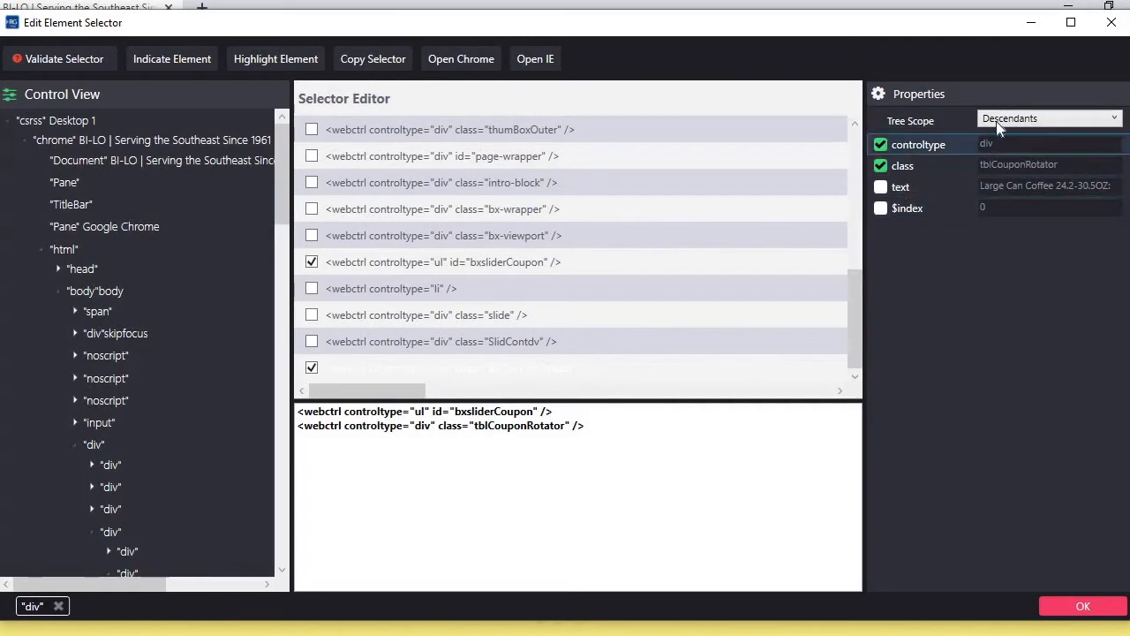
pyautogui.moveTo(934, 265)
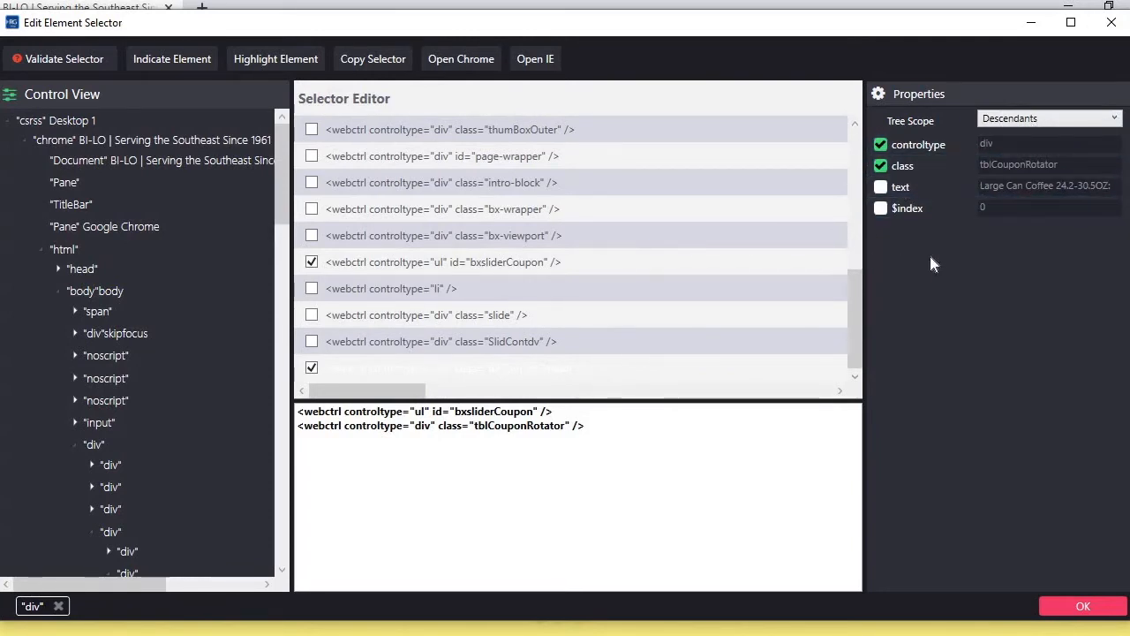
pyautogui.moveTo(950, 246)
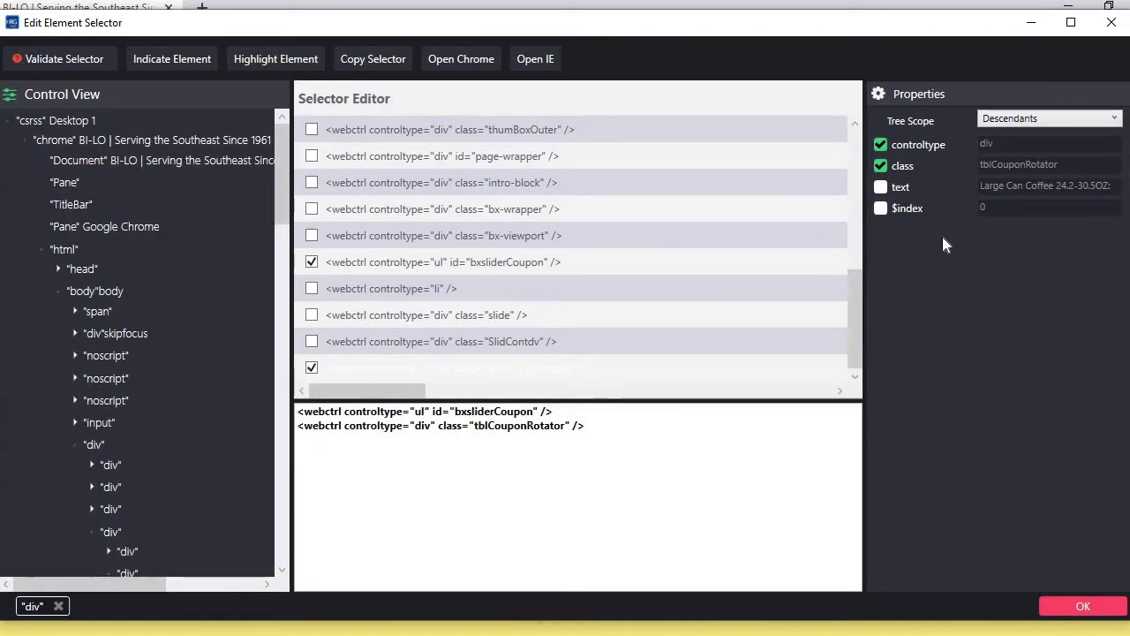
pyautogui.moveTo(961, 265)
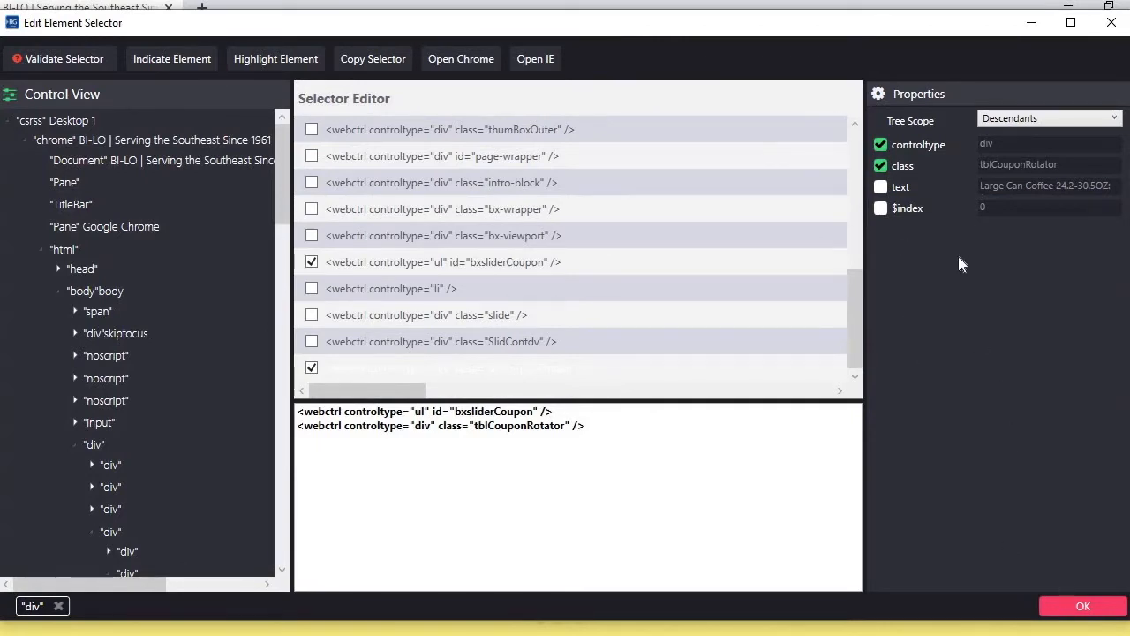
# Accept the selector with ul bxsliderCoupon and div tblCouponRotator checked, scope Descendants.
pyautogui.click(1082, 605)
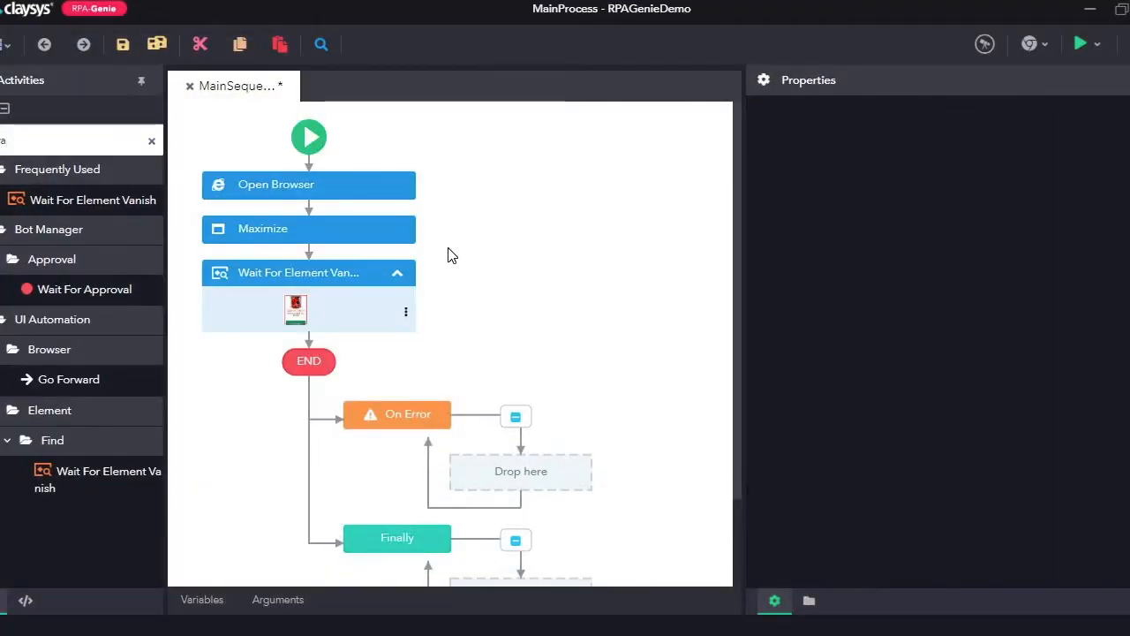
pyautogui.moveTo(296, 309)
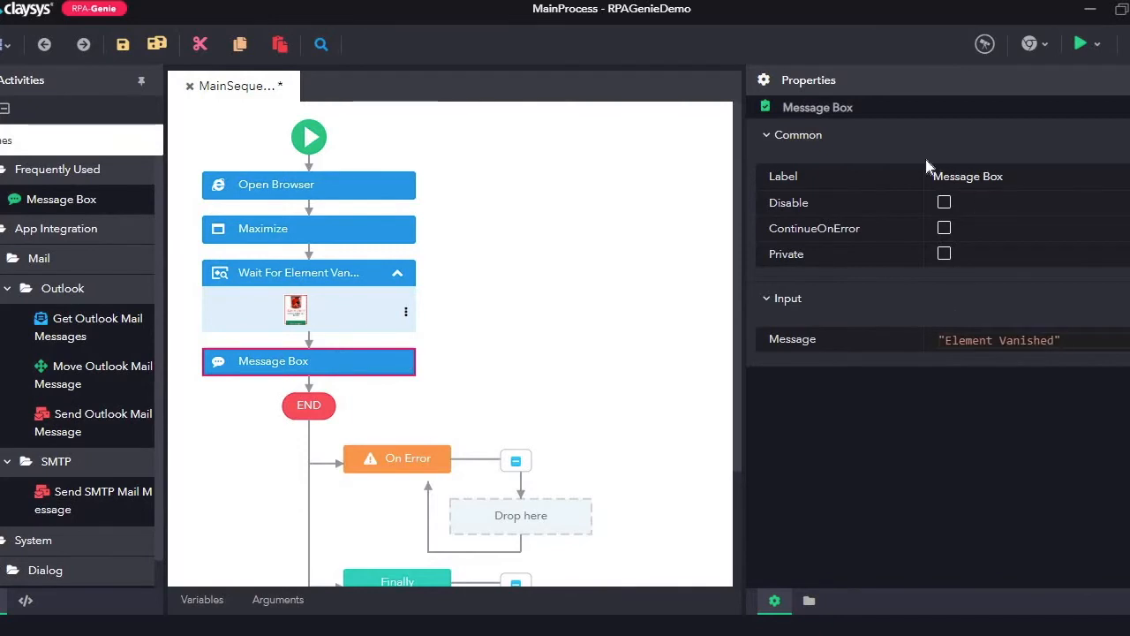
# Save the sequence with the "Element Vanished" message box and launch a run.
pyautogui.click(122, 44)
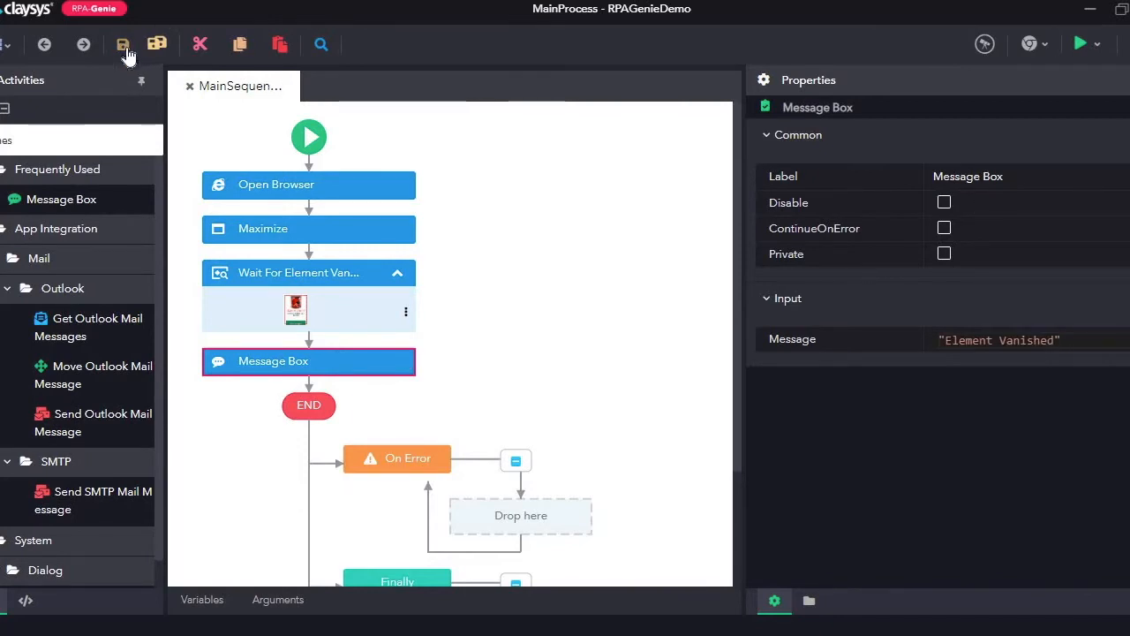
pyautogui.moveTo(1081, 44)
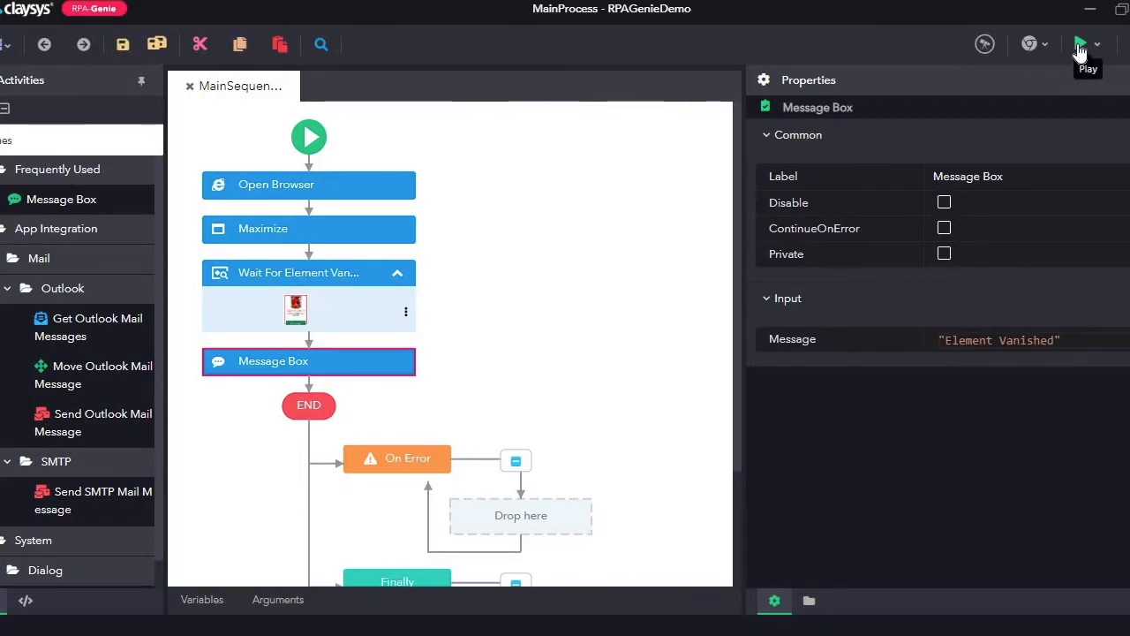
pyautogui.click(1084, 44)
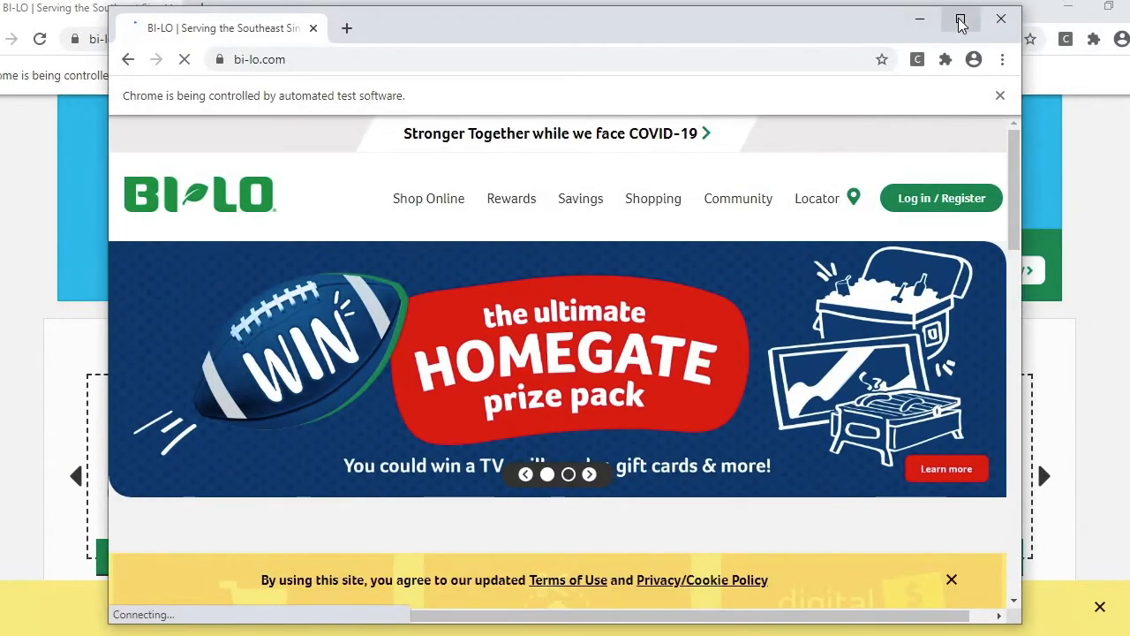
# Follow the automated Chrome run on bi-lo.com down to the coupon carousel.
pyautogui.click(960, 17)
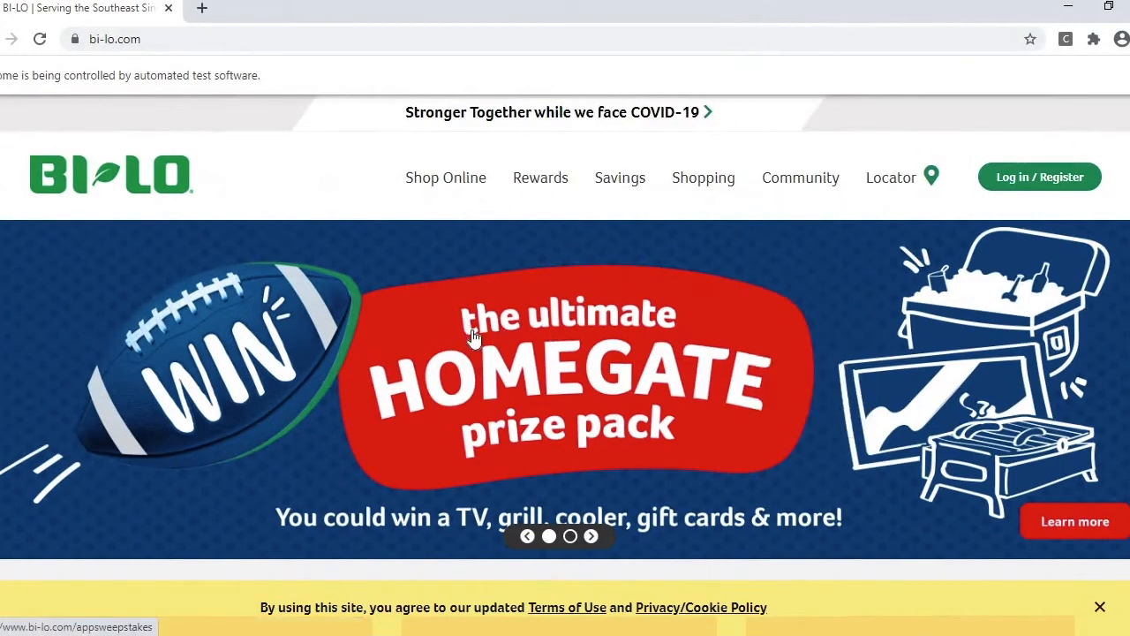
pyautogui.scroll(-3)
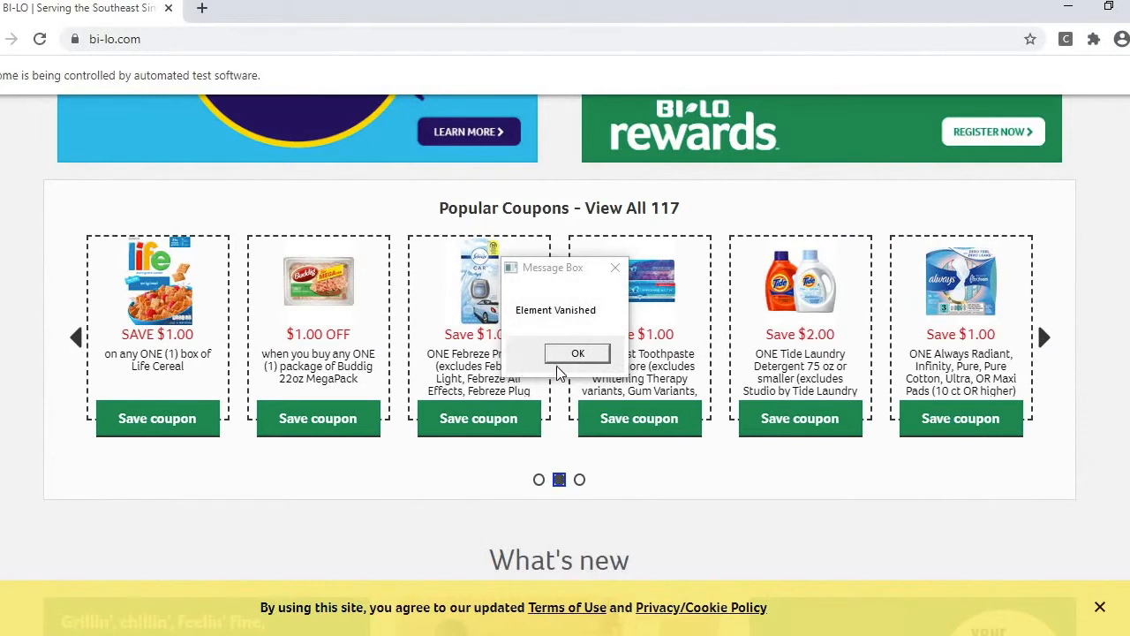
pyautogui.moveTo(505, 369)
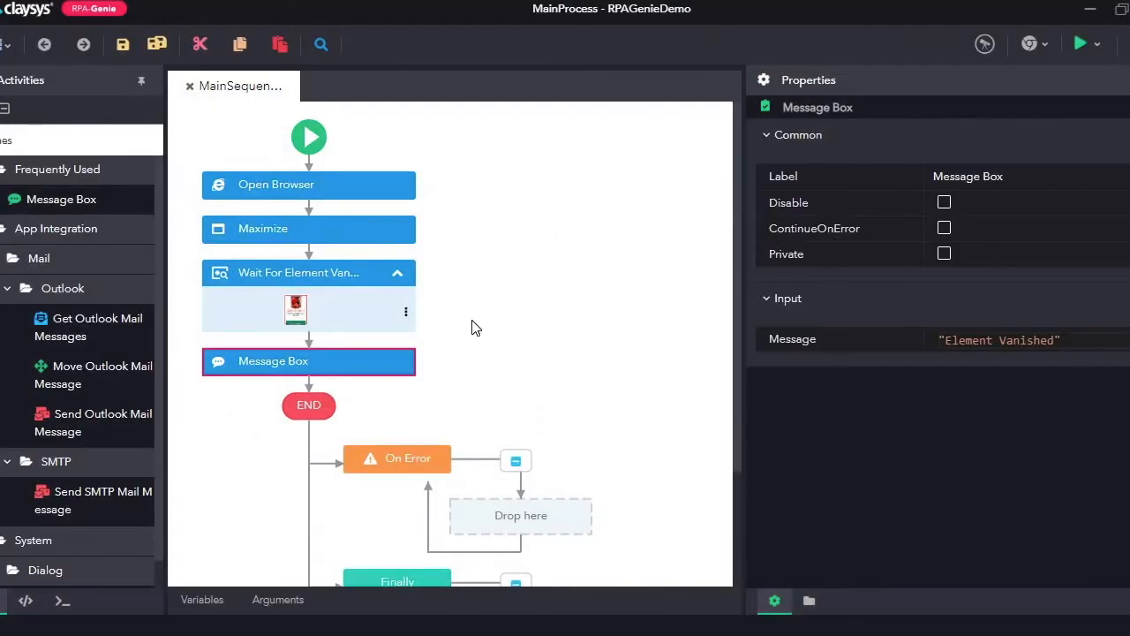
pyautogui.moveTo(779, 275)
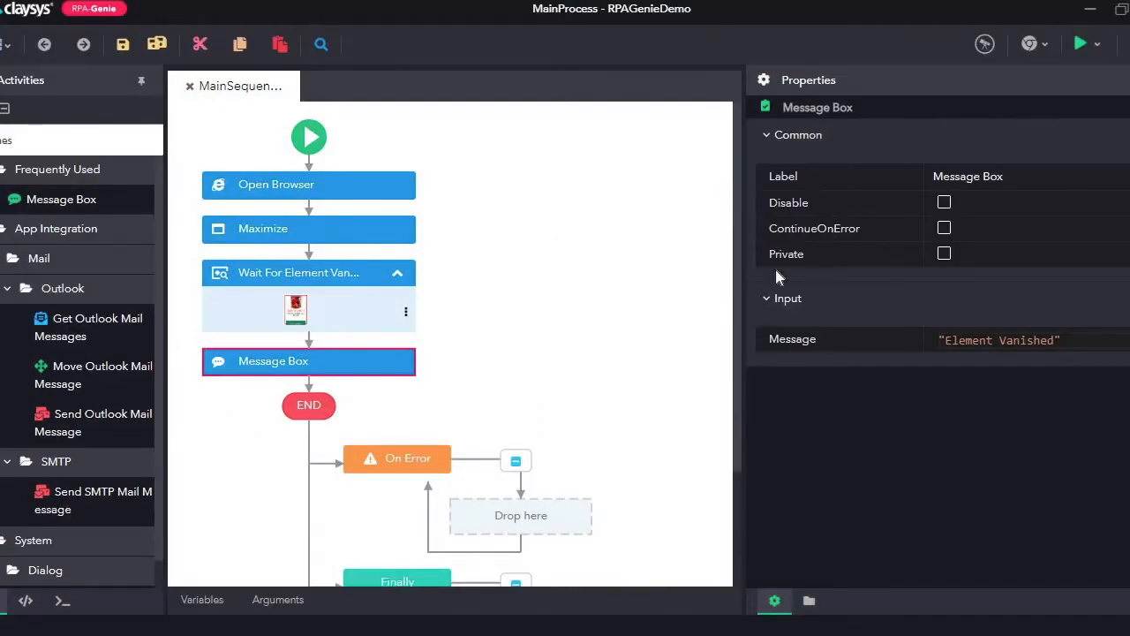
# Select Wait For Element Vanish to expose its Timeout property for the 3000 value.
pyautogui.click(300, 272)
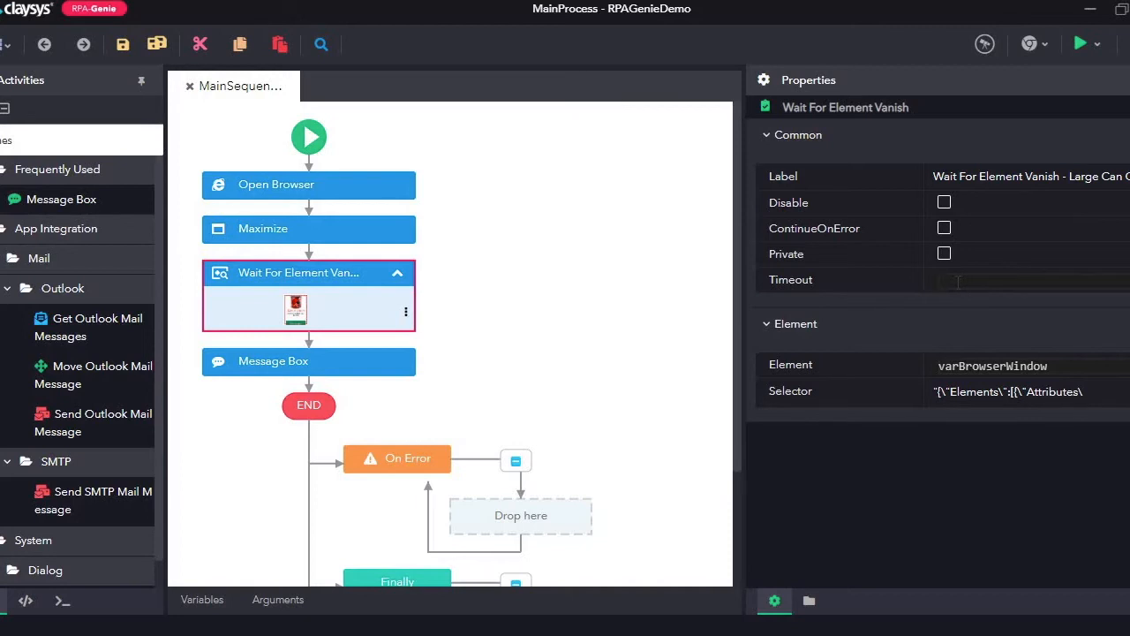
pyautogui.moveTo(918, 282)
pyautogui.write('3000')
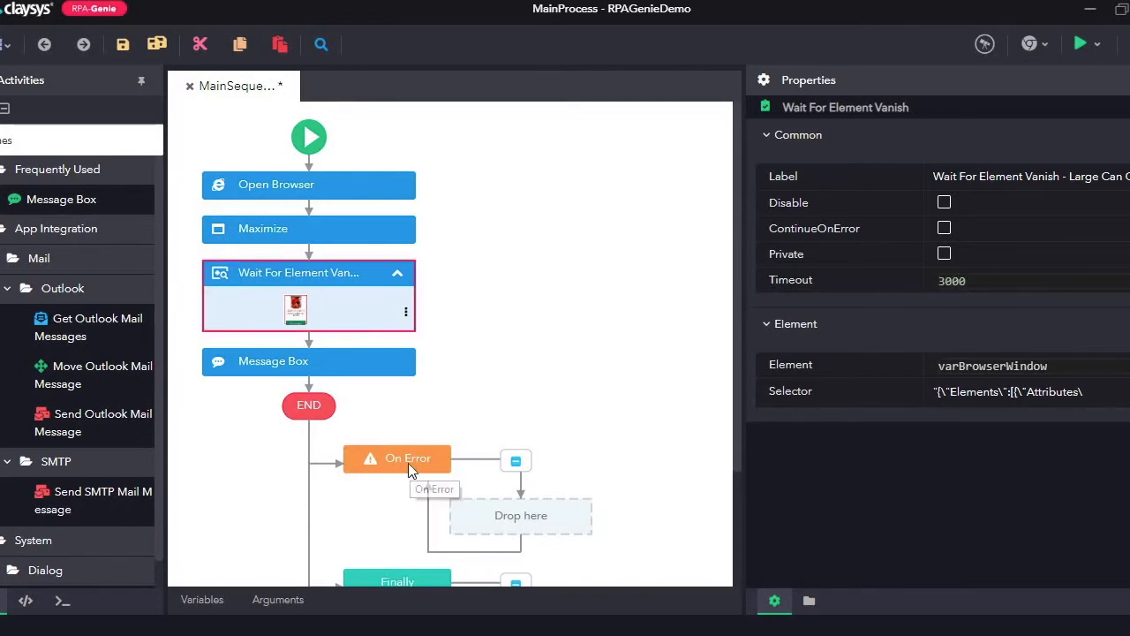
pyautogui.moveTo(410, 470)
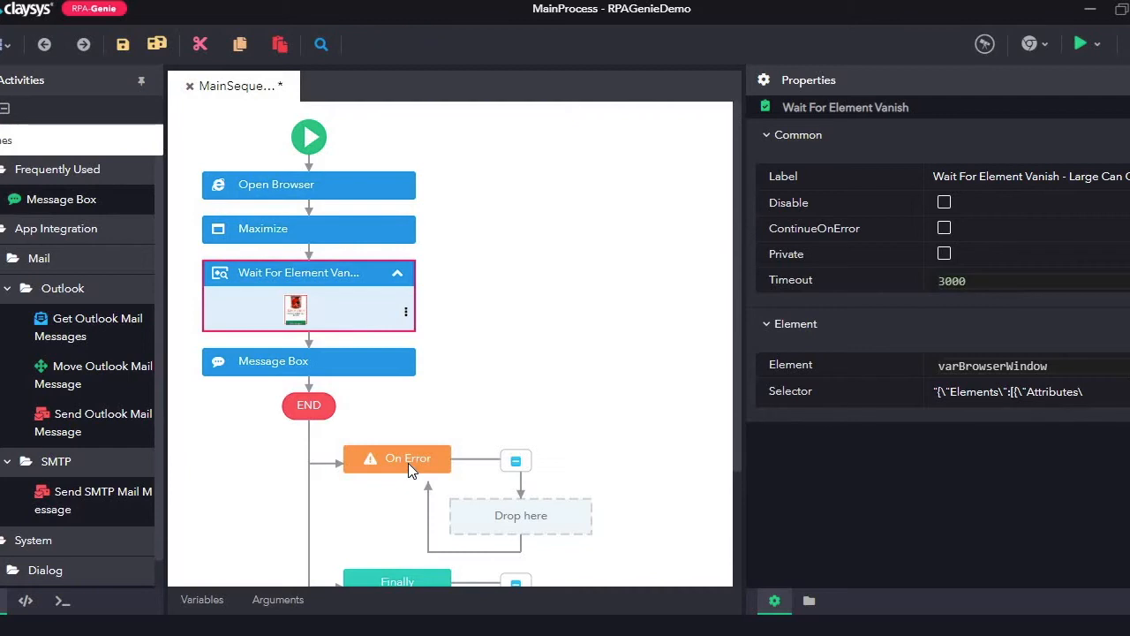
pyautogui.moveTo(498, 438)
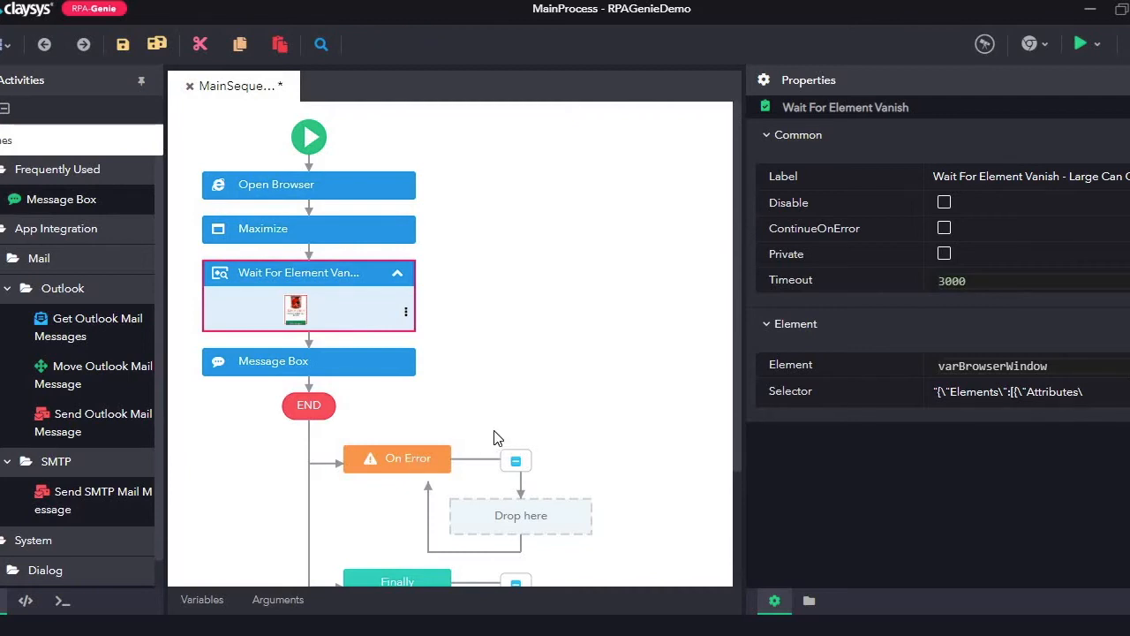
pyautogui.moveTo(498, 533)
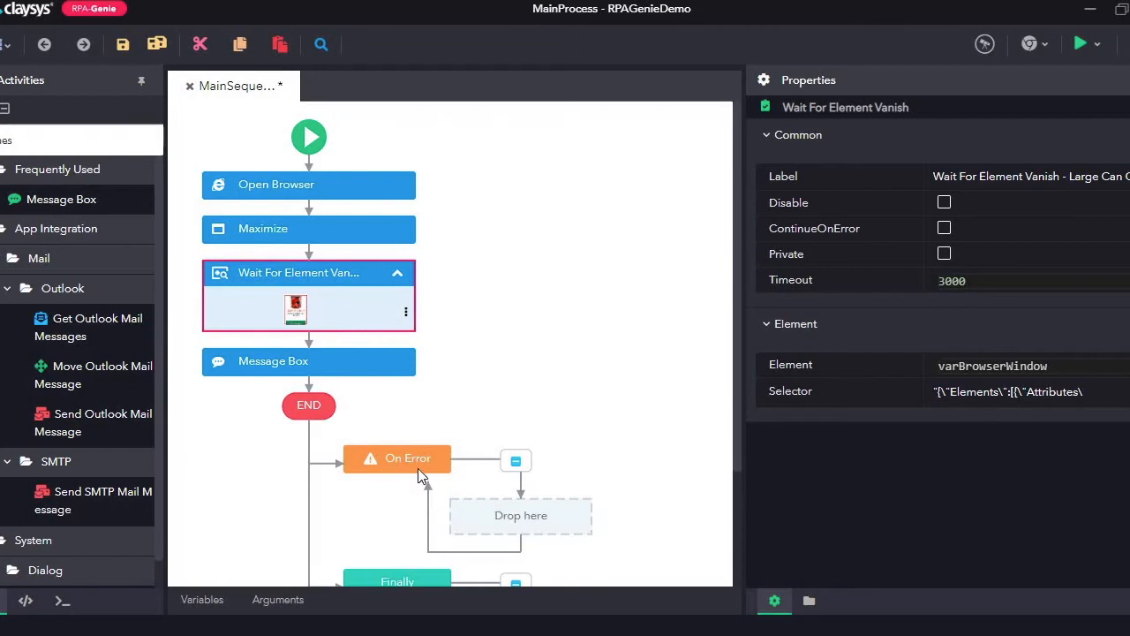
# Set the On Error block's Output Error name to Error.
pyautogui.click(395, 459)
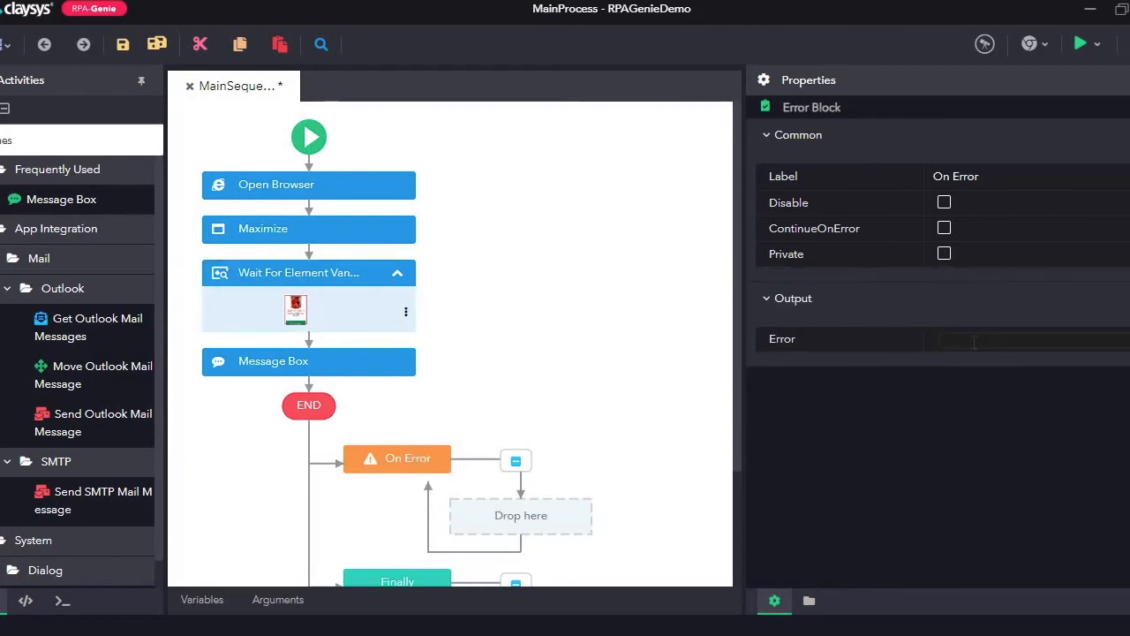
pyautogui.write('Error')
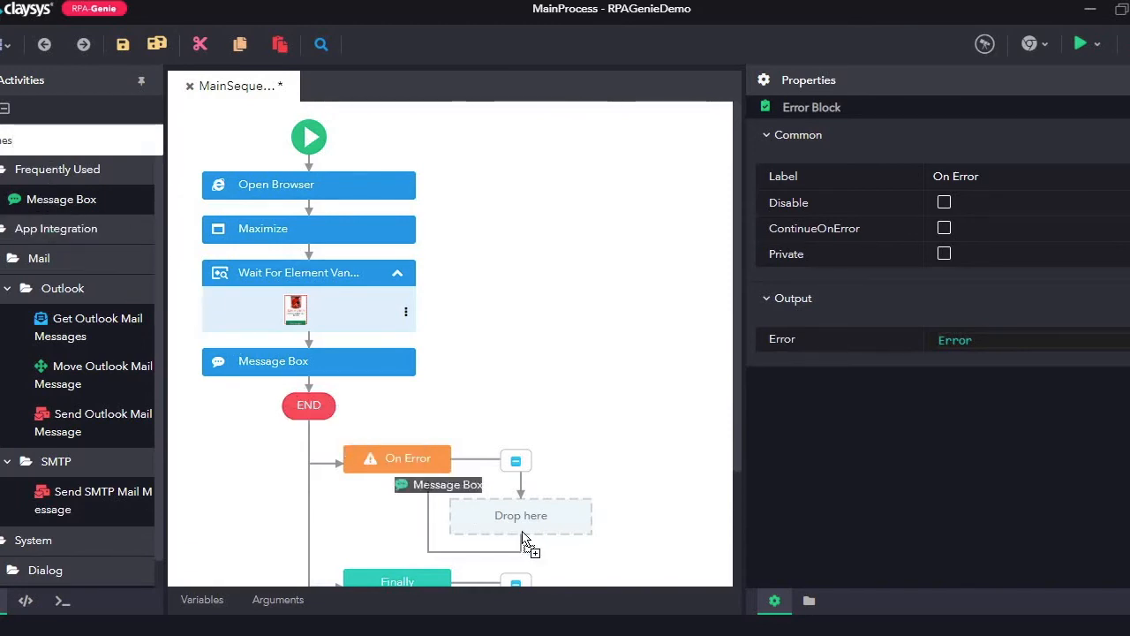
# Give the On Error message box the message Error.Message and save the sequence.
pyautogui.click(521, 516)
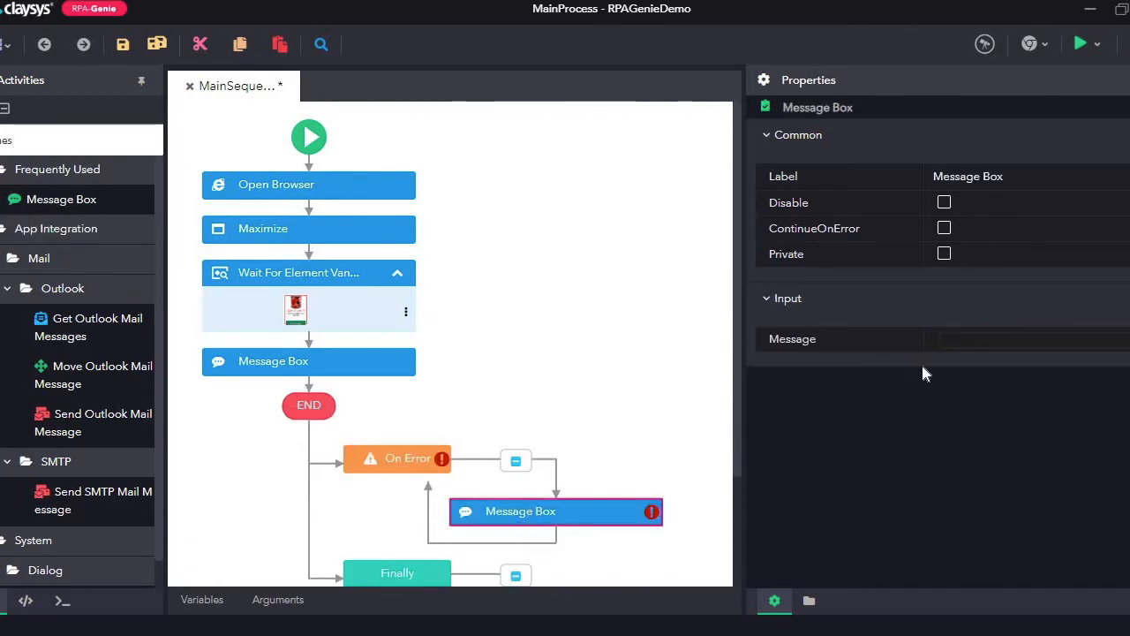
pyautogui.write('Error.Message')
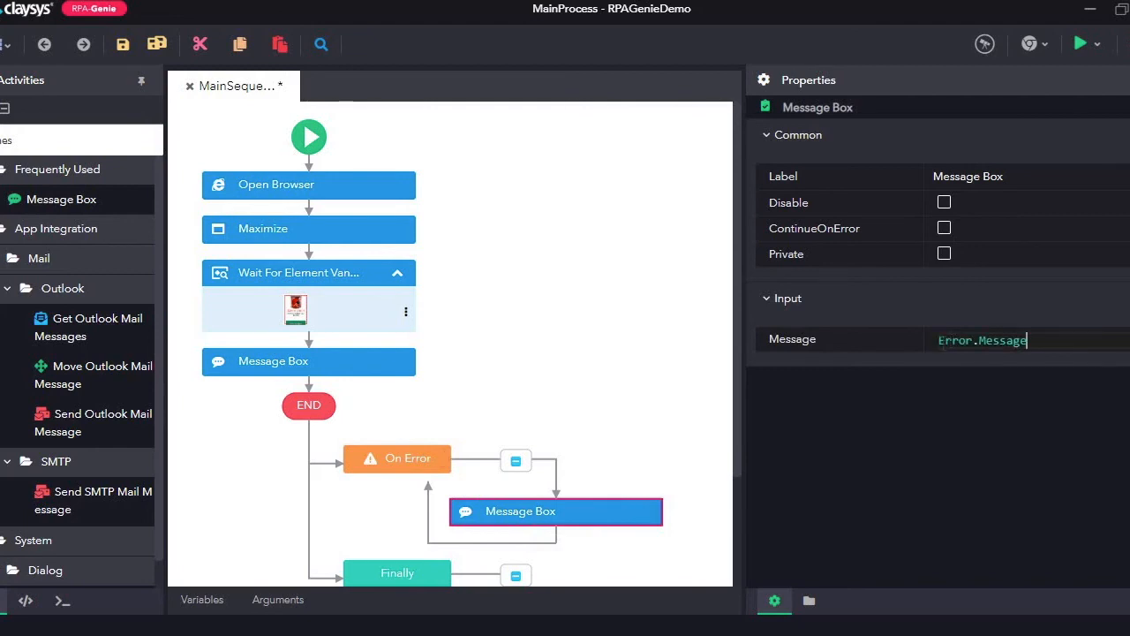
pyautogui.moveTo(110, 52)
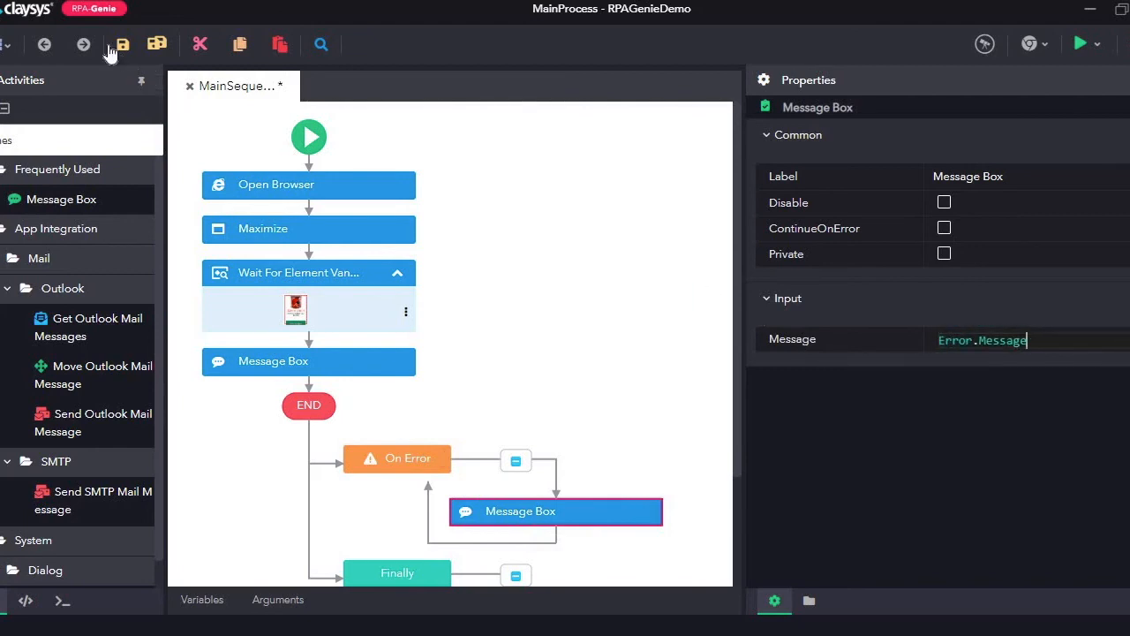
pyautogui.click(120, 45)
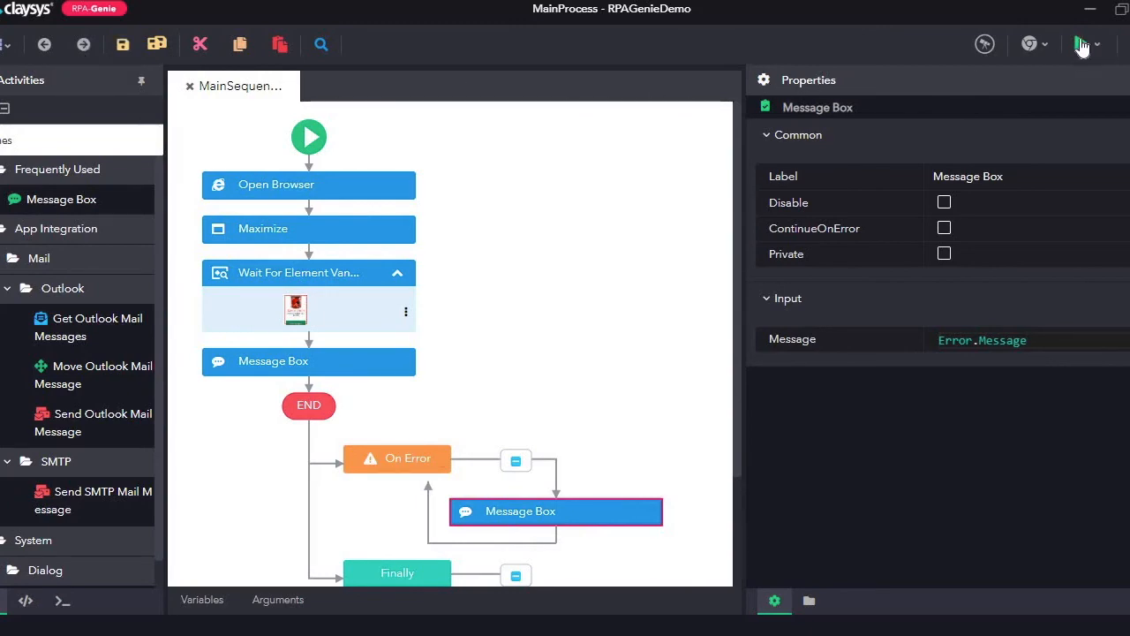